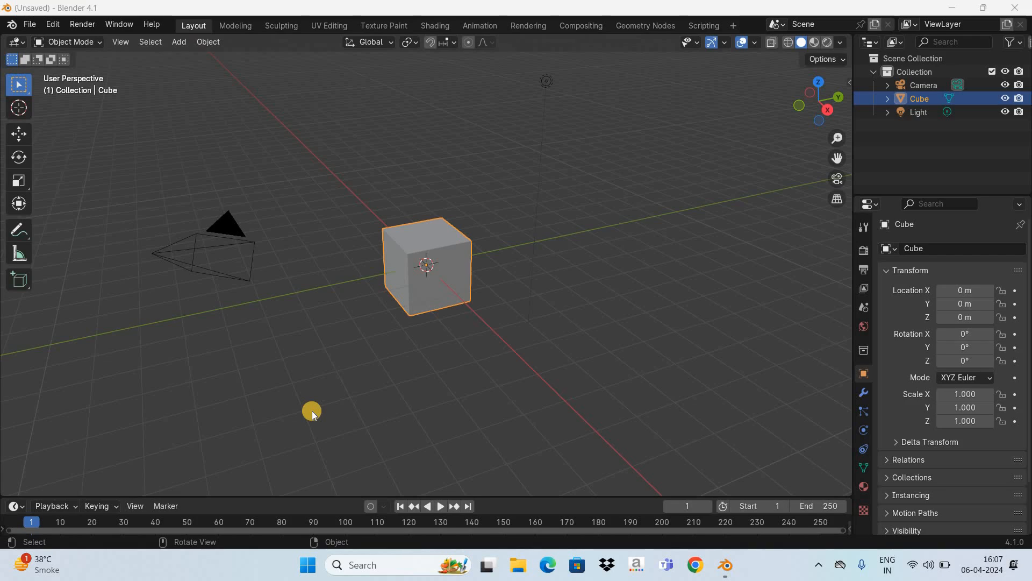
mouse_move(617, 18)
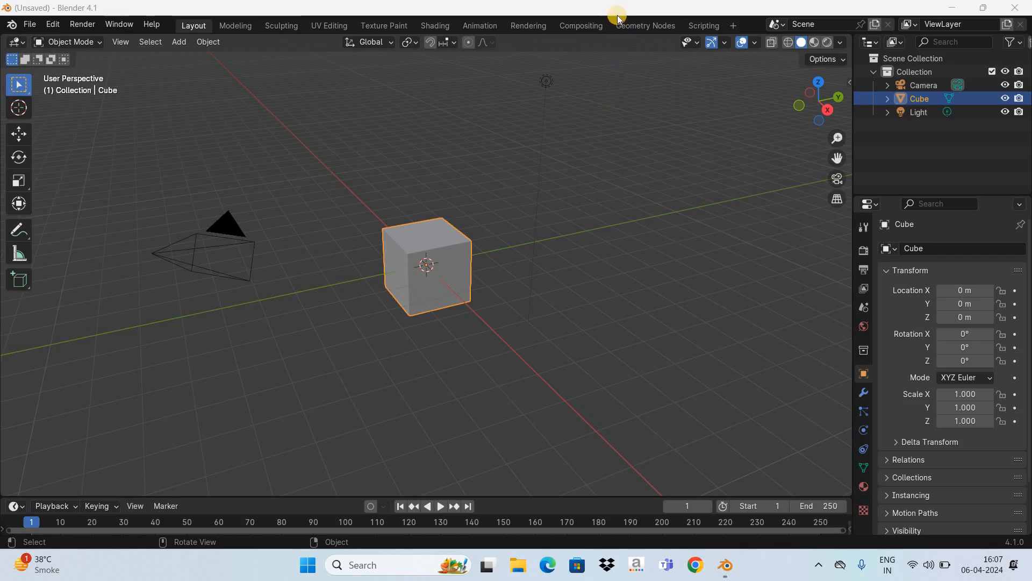
mouse_move(445, 403)
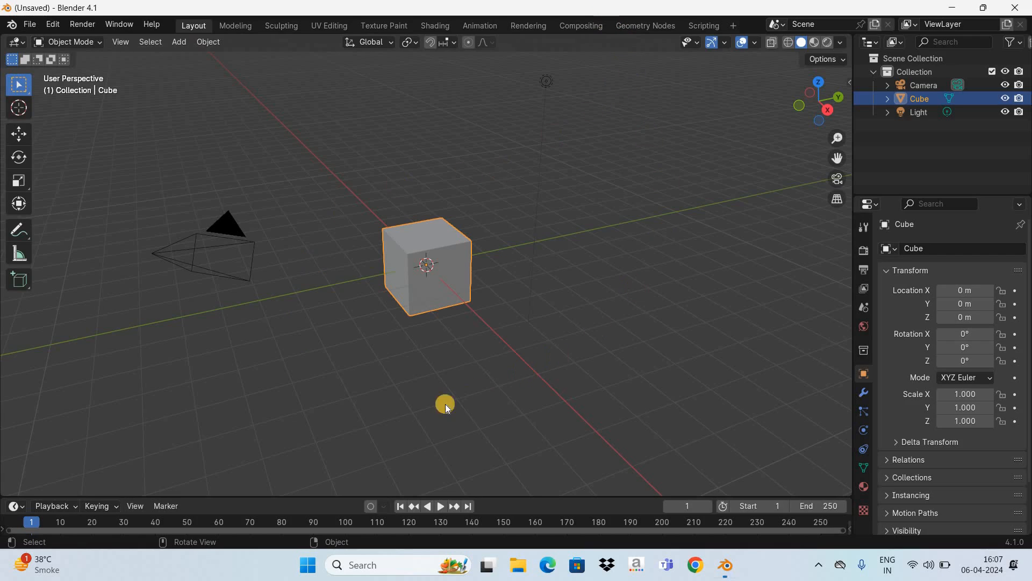
mouse_move(397, 432)
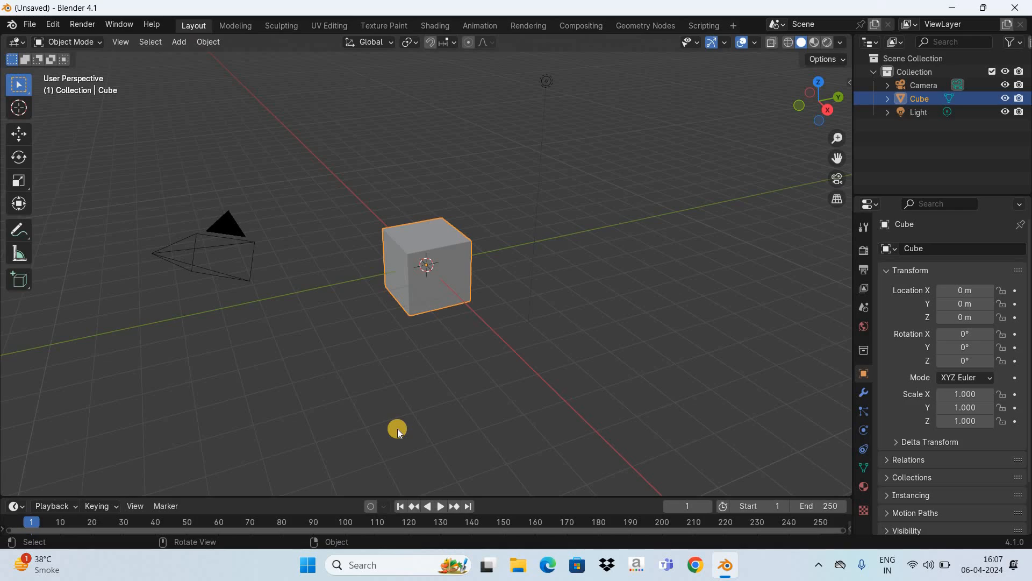
mouse_move(522, 397)
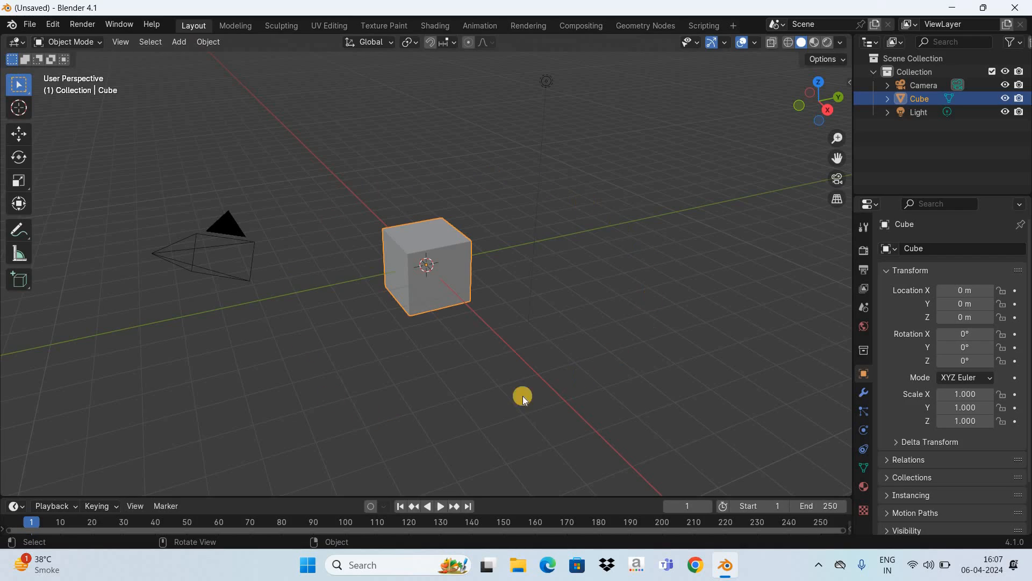
mouse_move(631, 370)
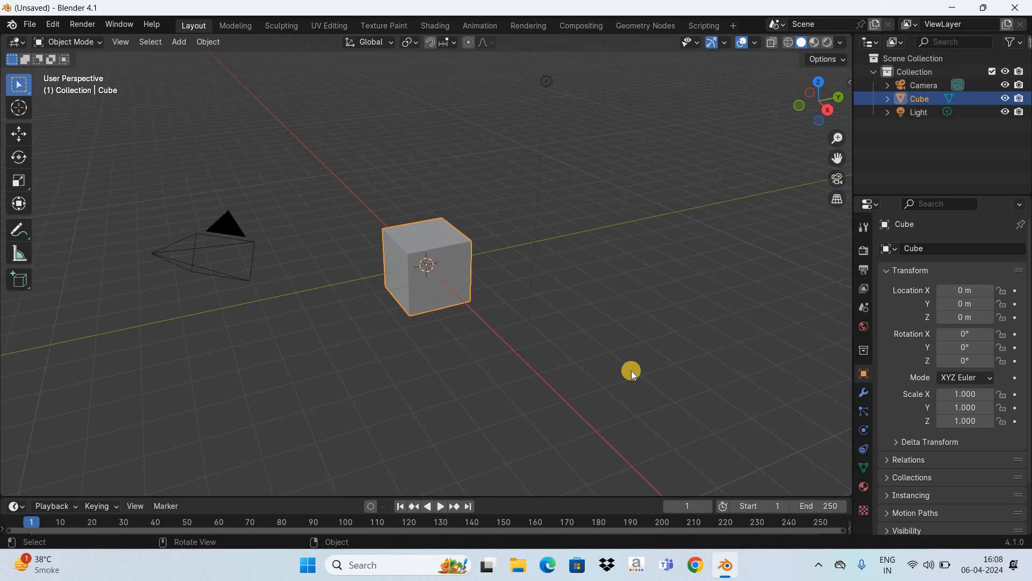
mouse_move(754, 252)
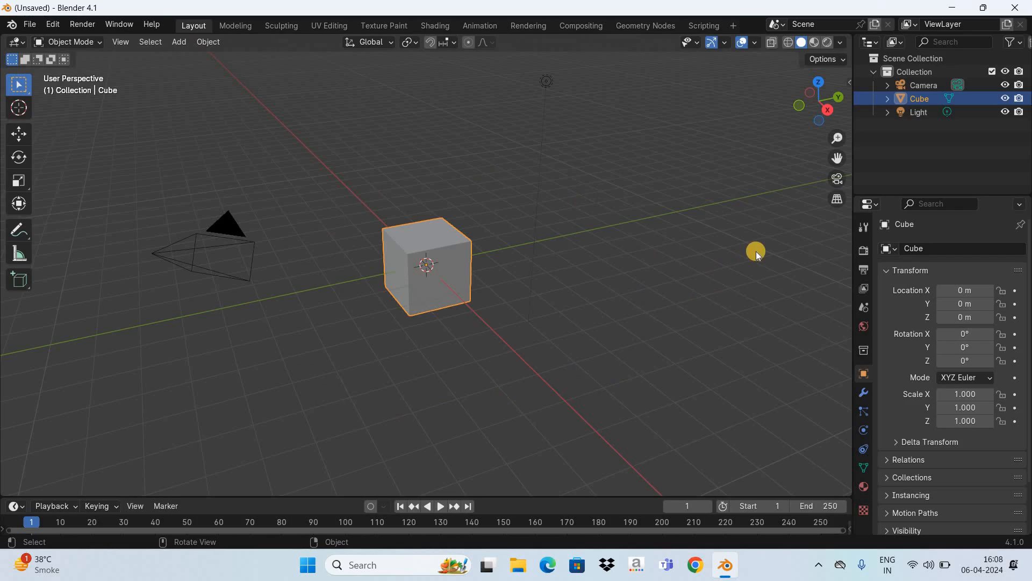
mouse_move(837, 199)
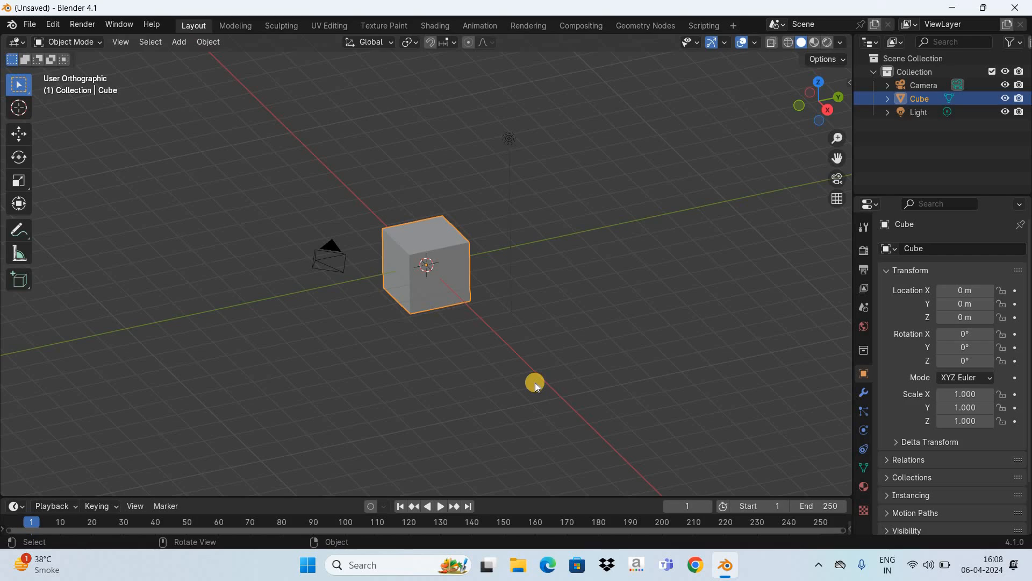
mouse_move(811, 209)
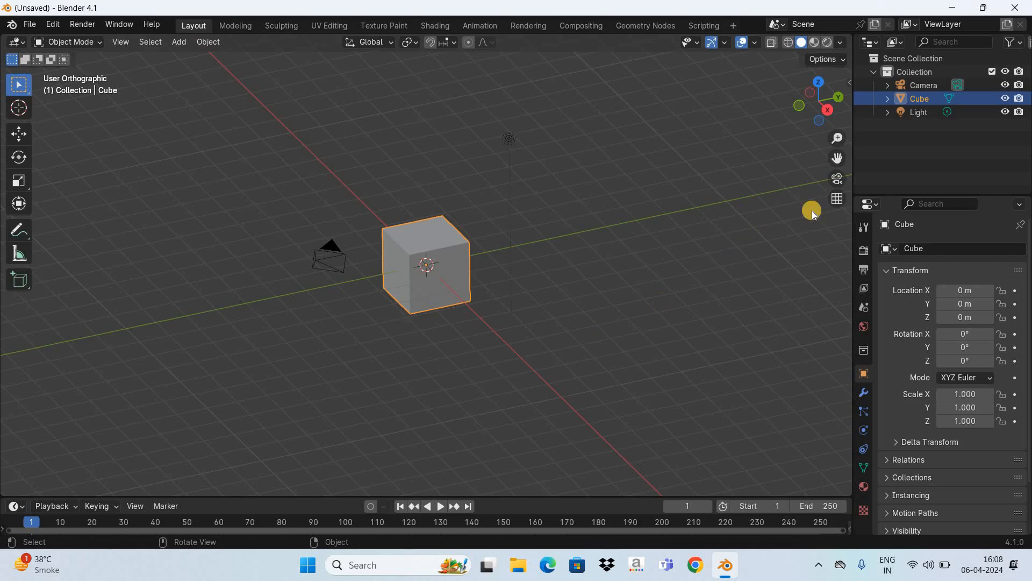
mouse_move(449, 404)
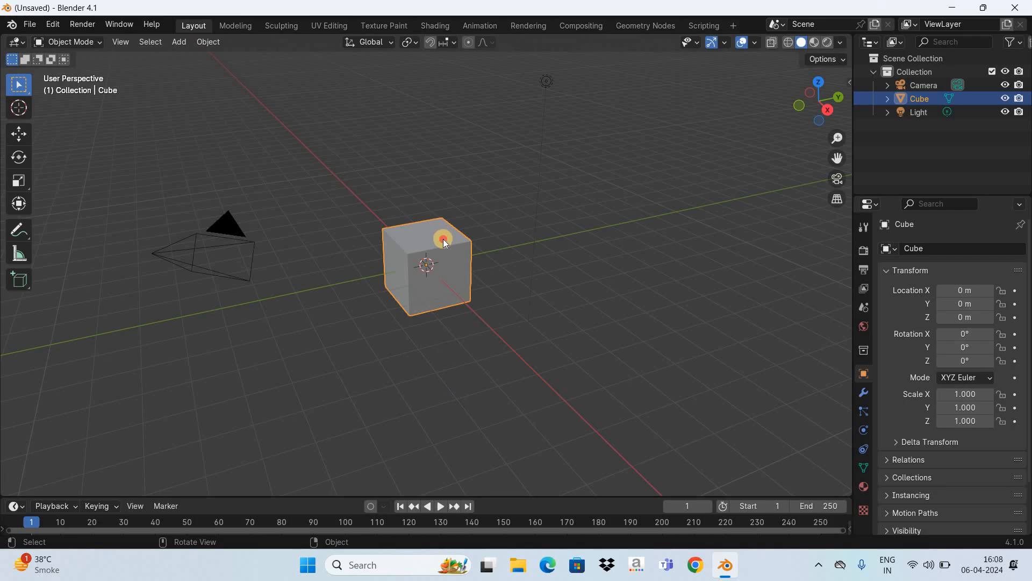
Drag the cube along X in perspective view, confirming it at X −0.037 m.
key("g")
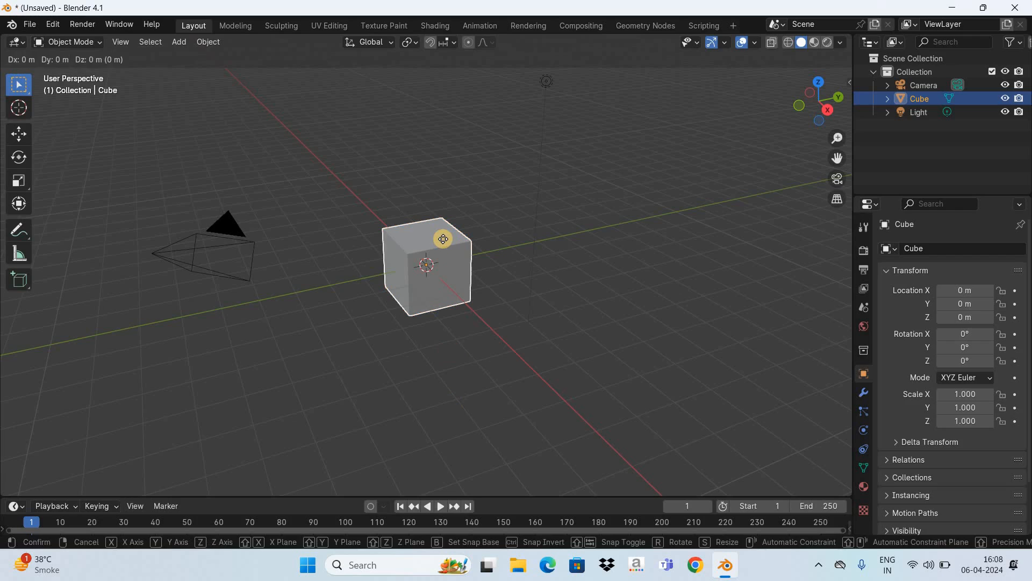
mouse_move(354, 159)
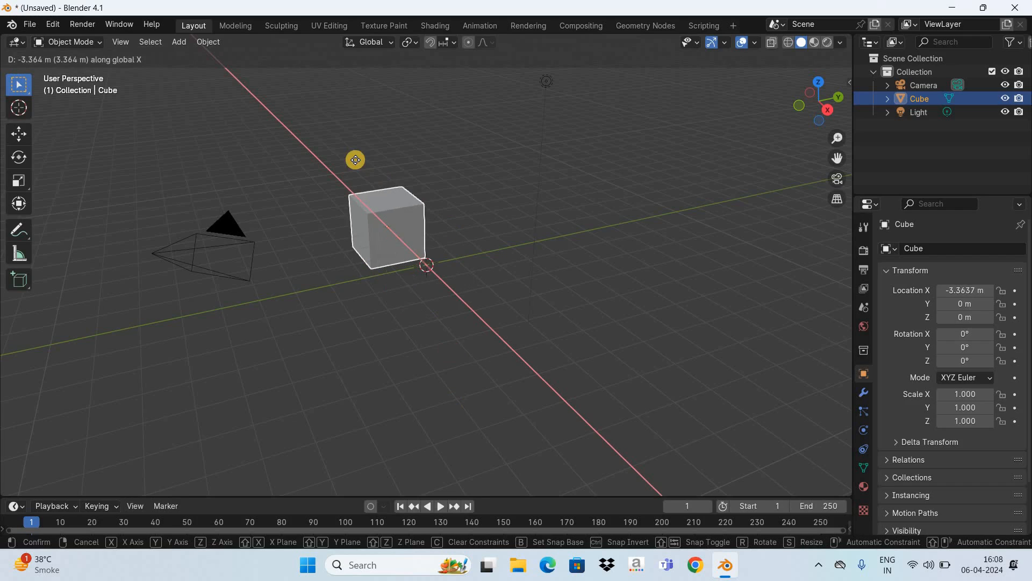
mouse_move(301, 123)
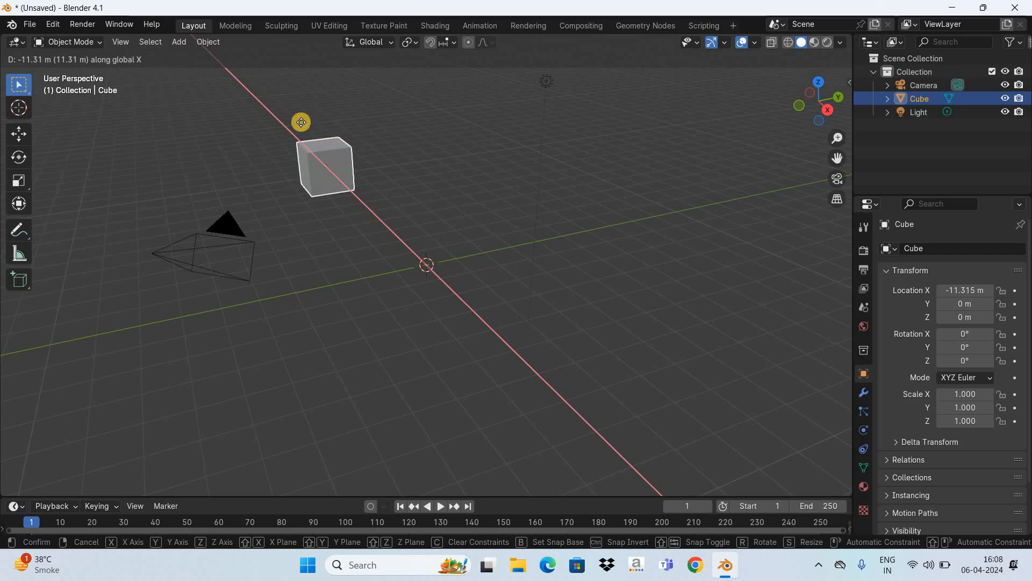
mouse_move(246, 90)
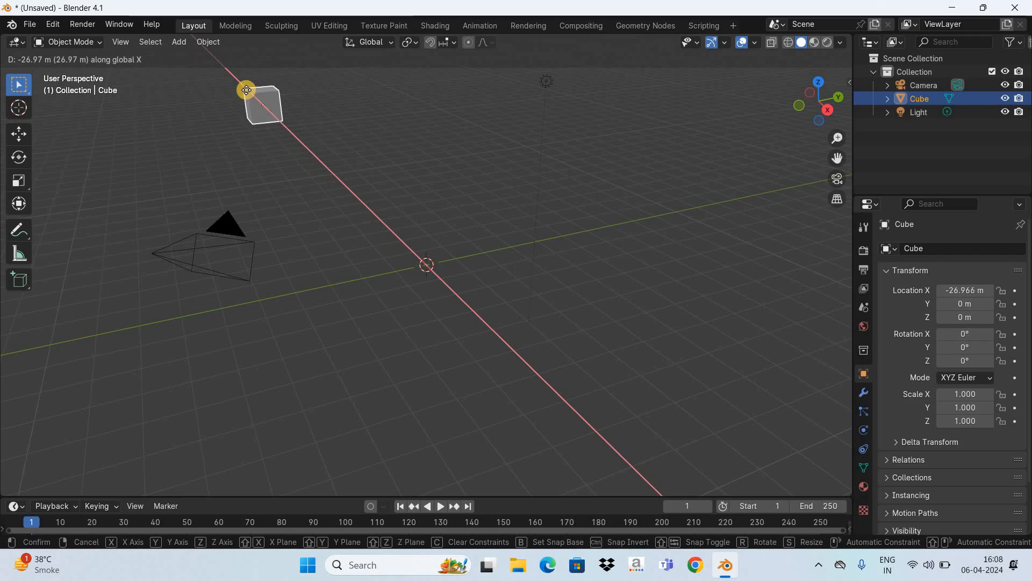
mouse_move(176, 52)
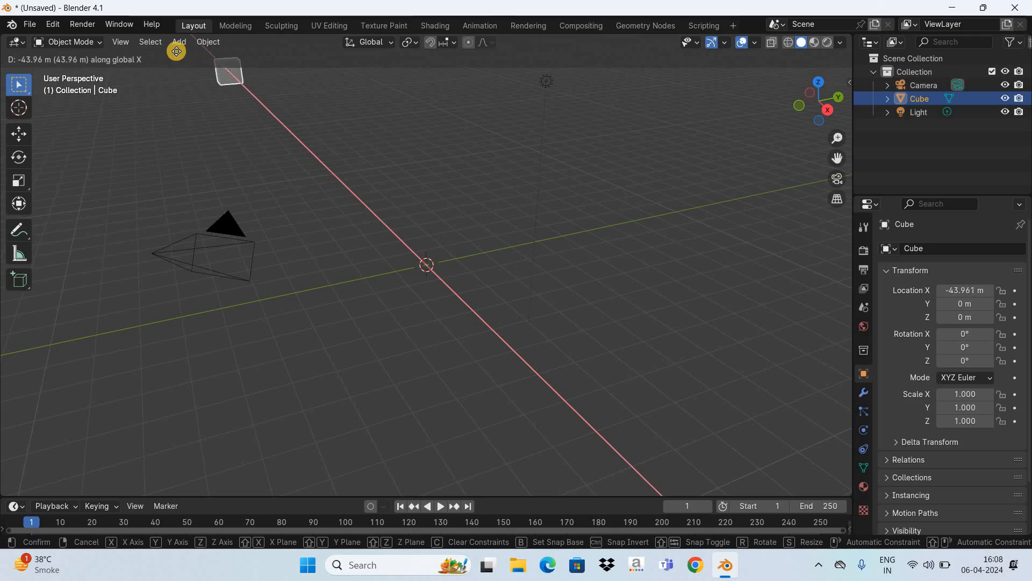
mouse_move(158, 41)
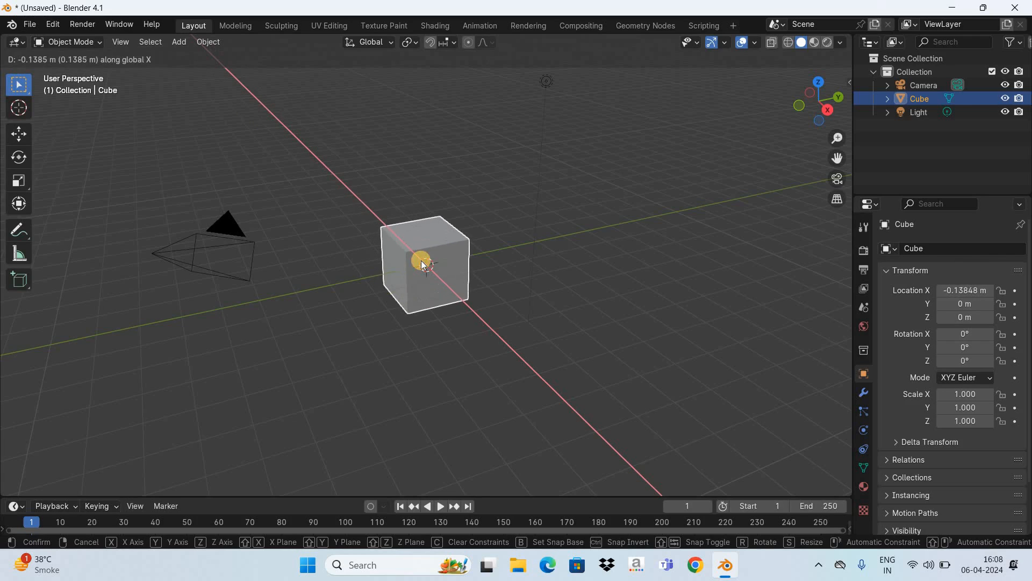
left_click(408, 364)
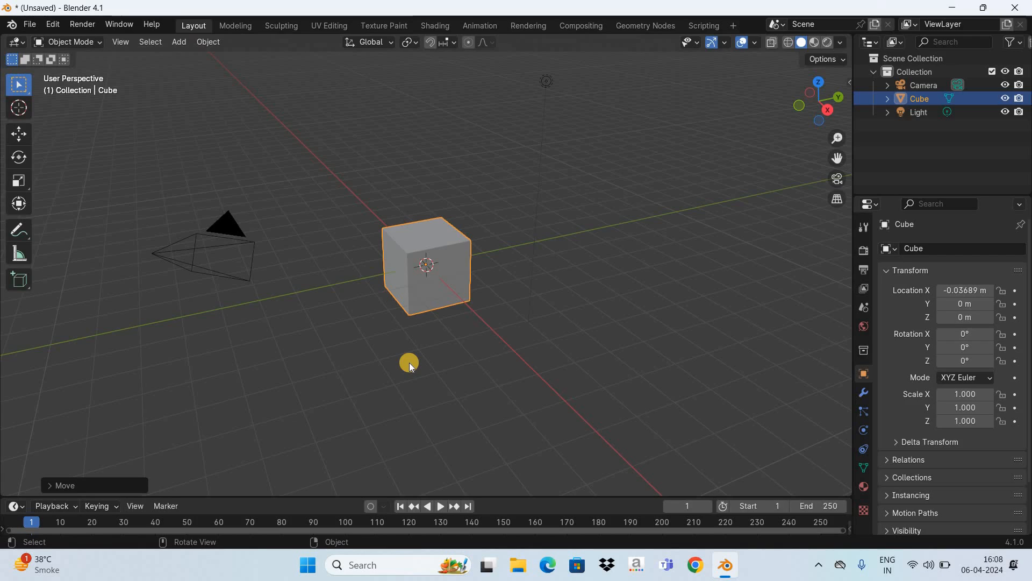
mouse_move(580, 315)
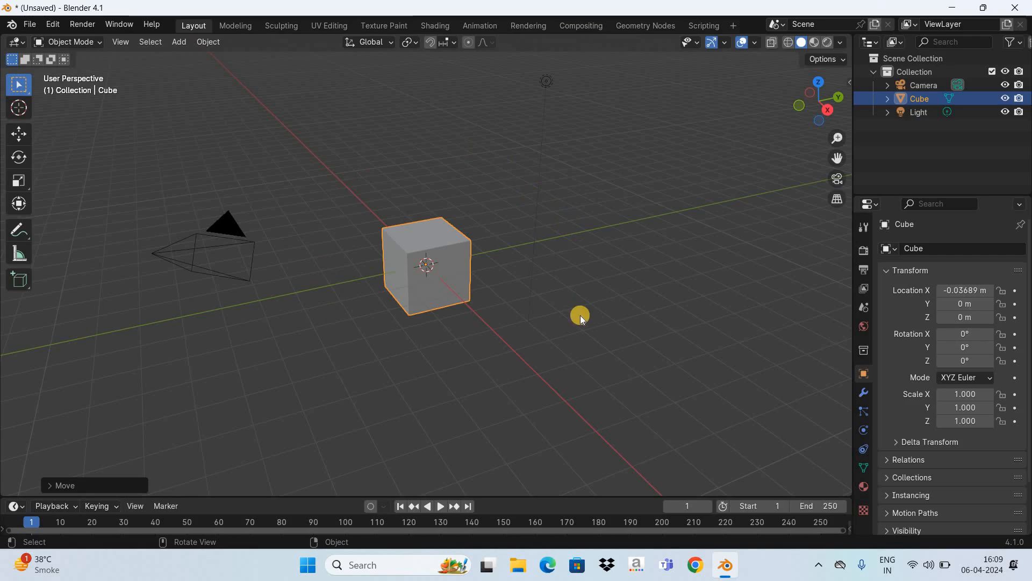
mouse_move(577, 350)
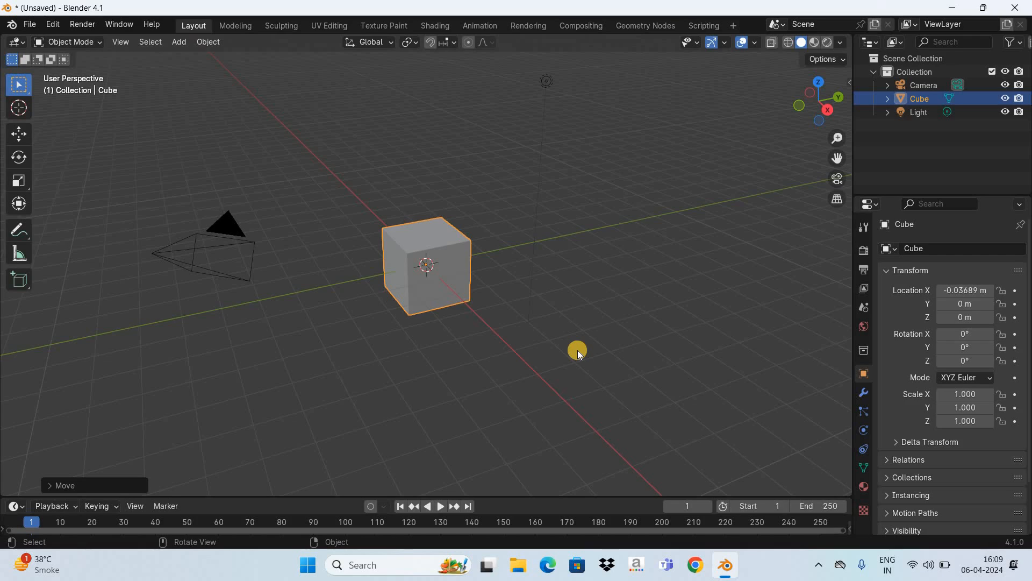
mouse_move(758, 226)
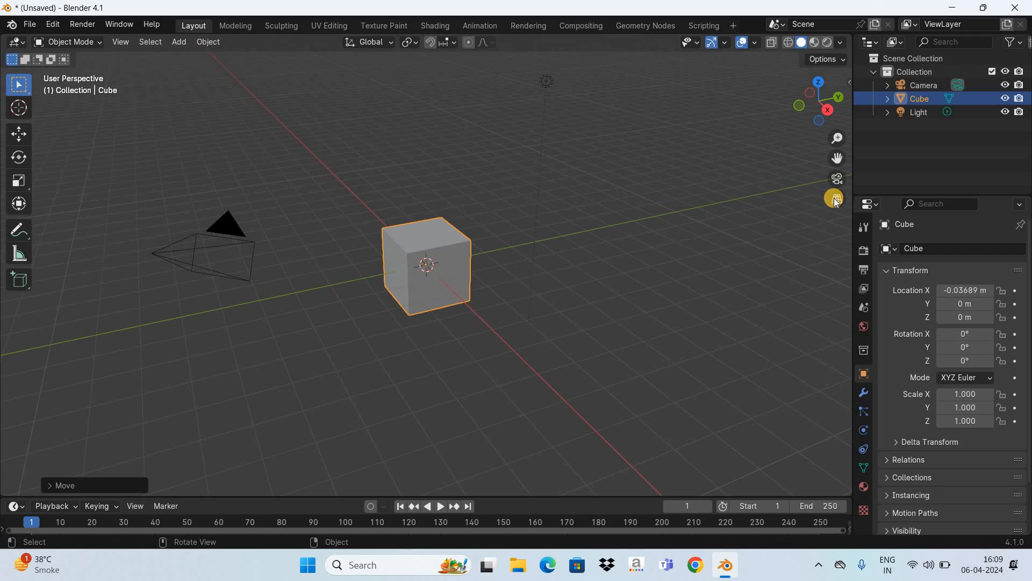
Switch to orthographic view and move the cube along X to 0.684 m.
left_click(836, 199)
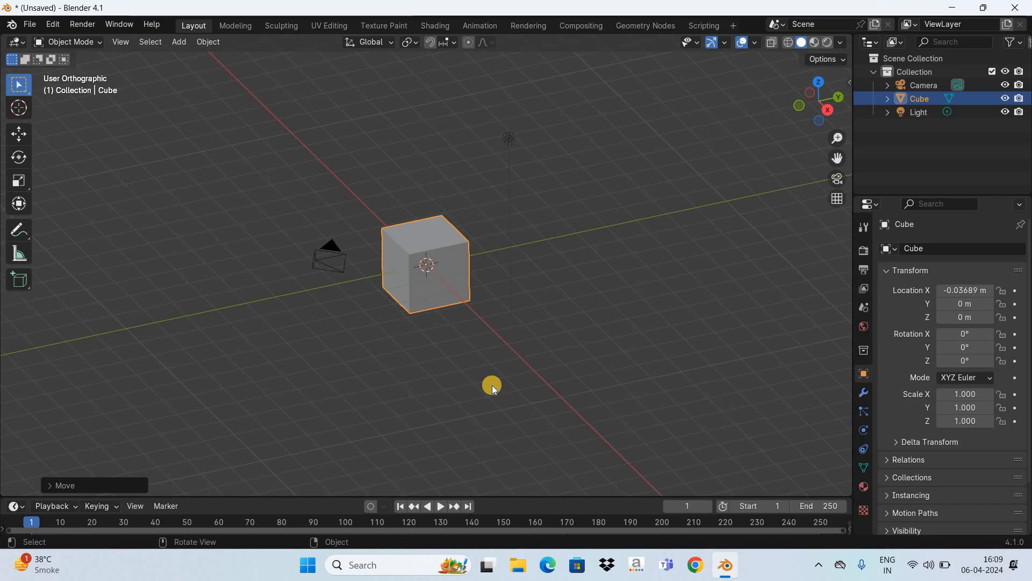
mouse_move(430, 250)
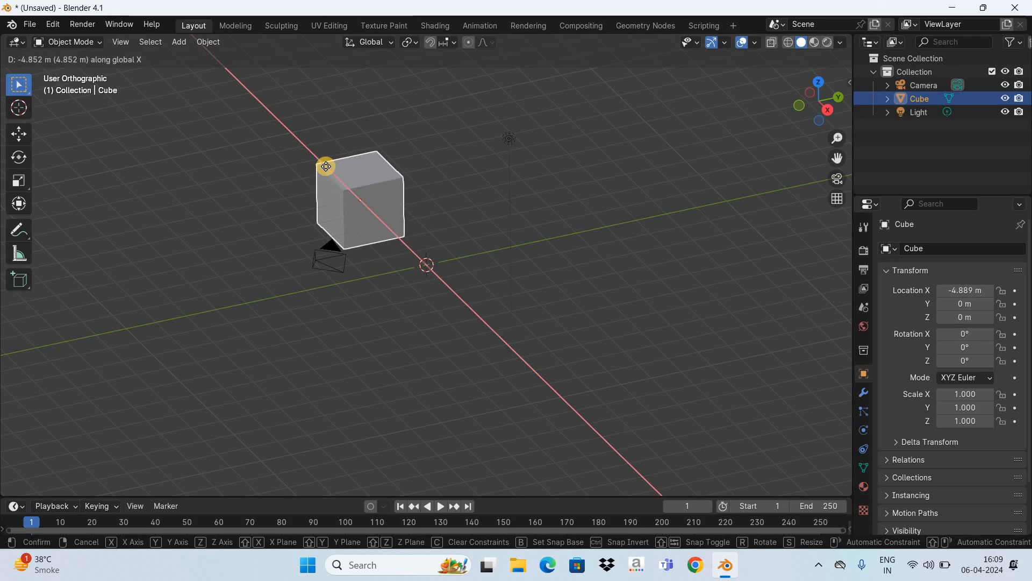
mouse_move(283, 134)
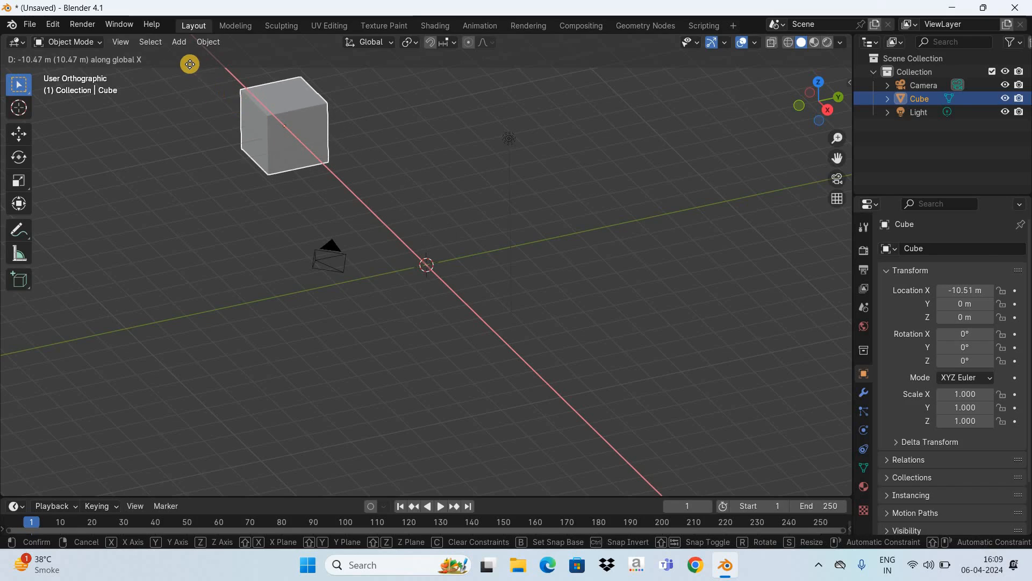
mouse_move(587, 416)
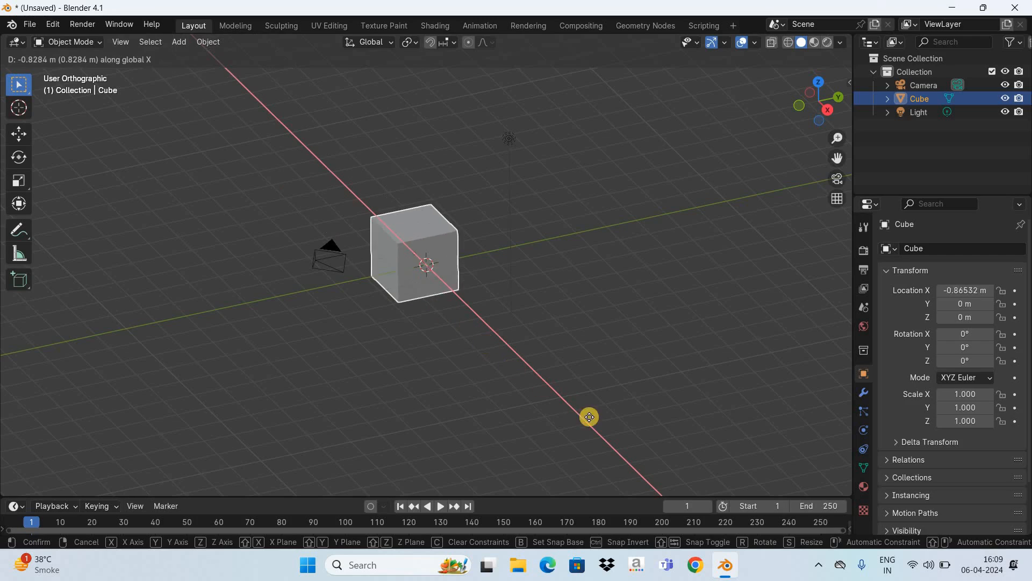
mouse_move(435, 264)
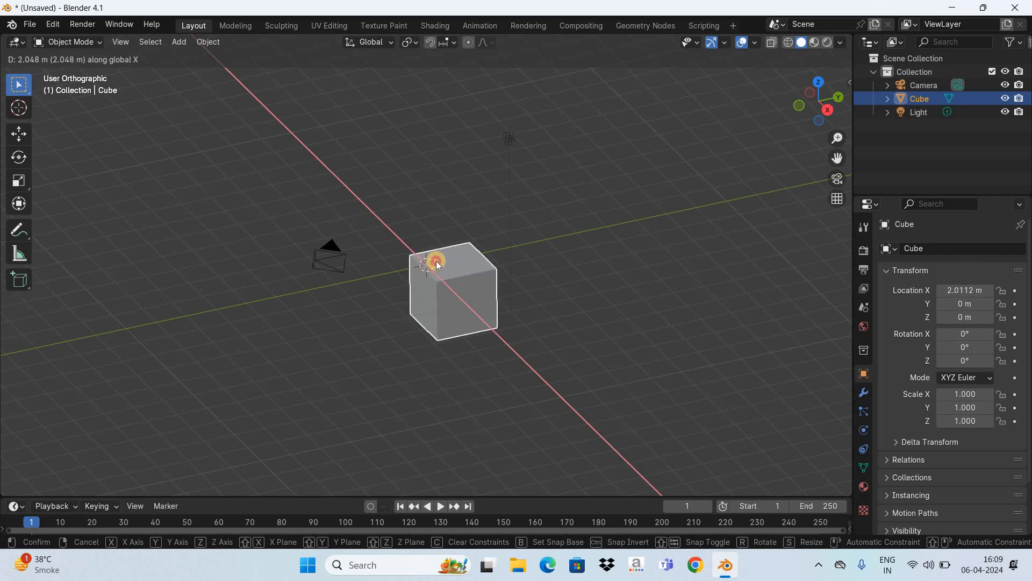
left_click(434, 263)
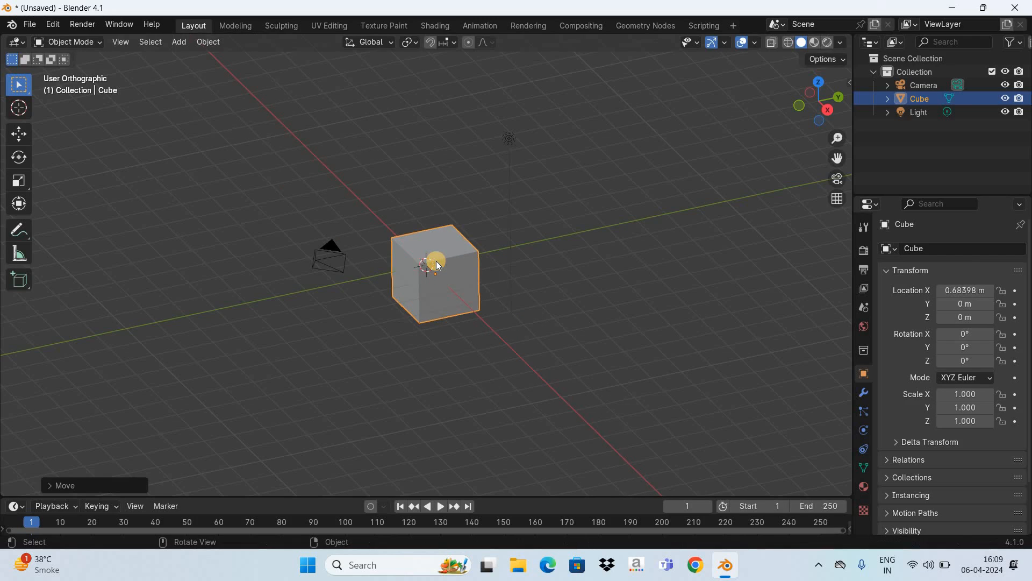